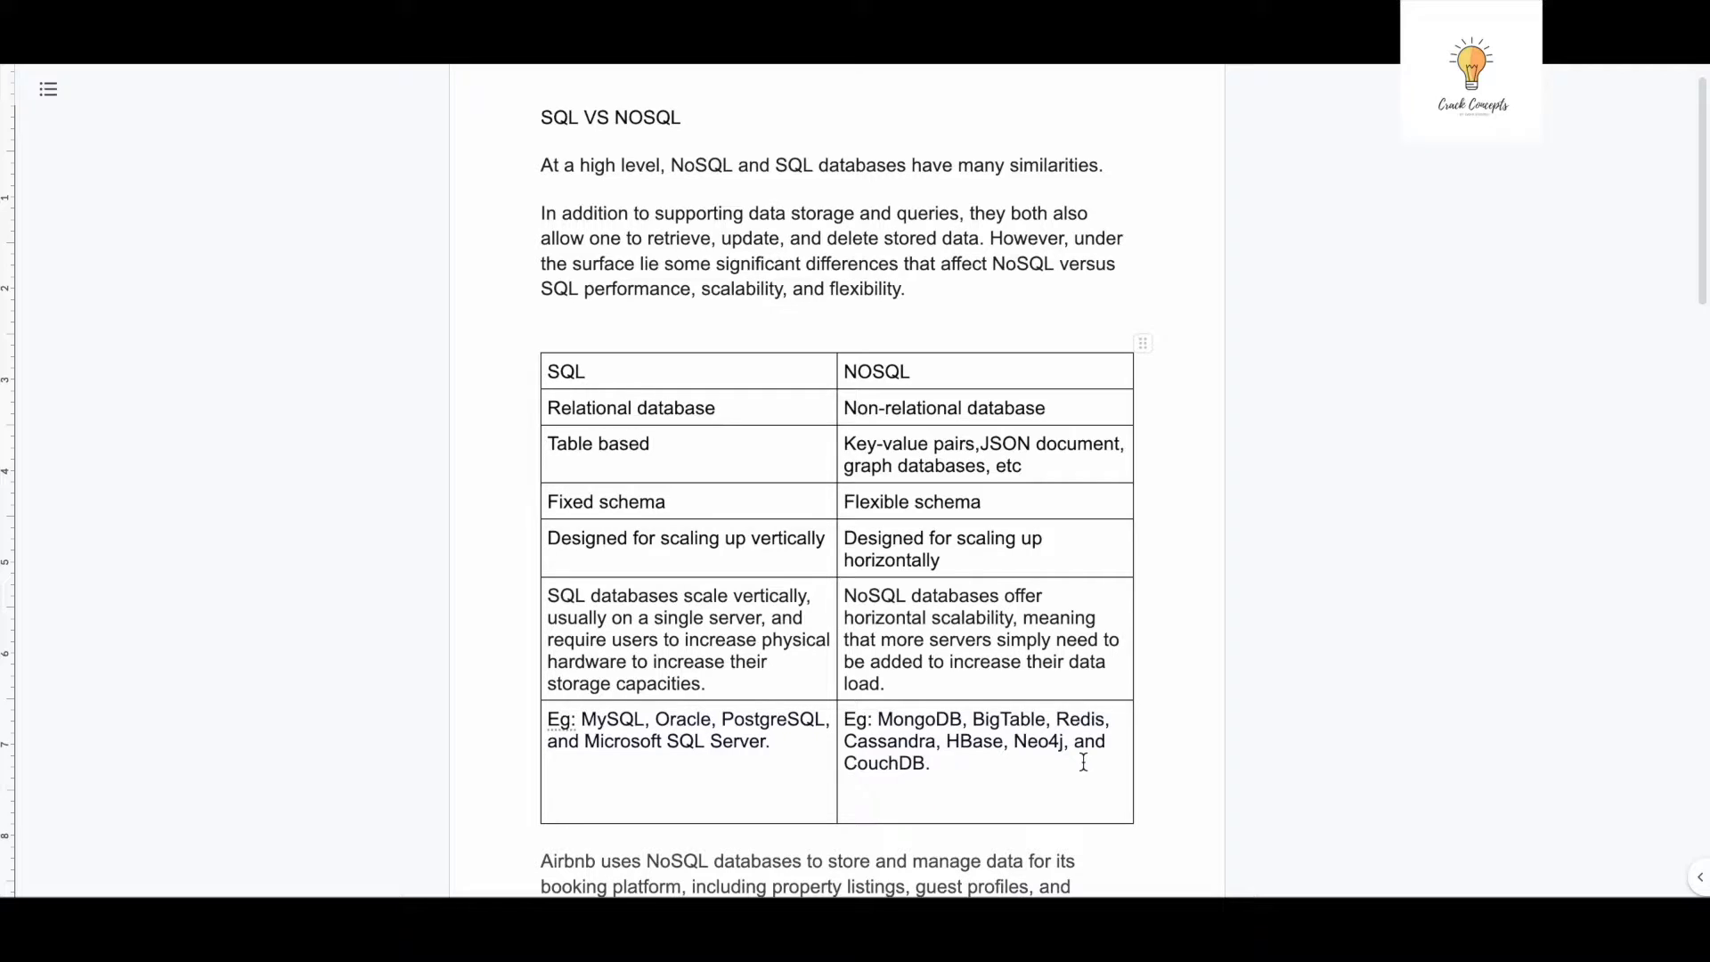
mouse_move(1187, 487)
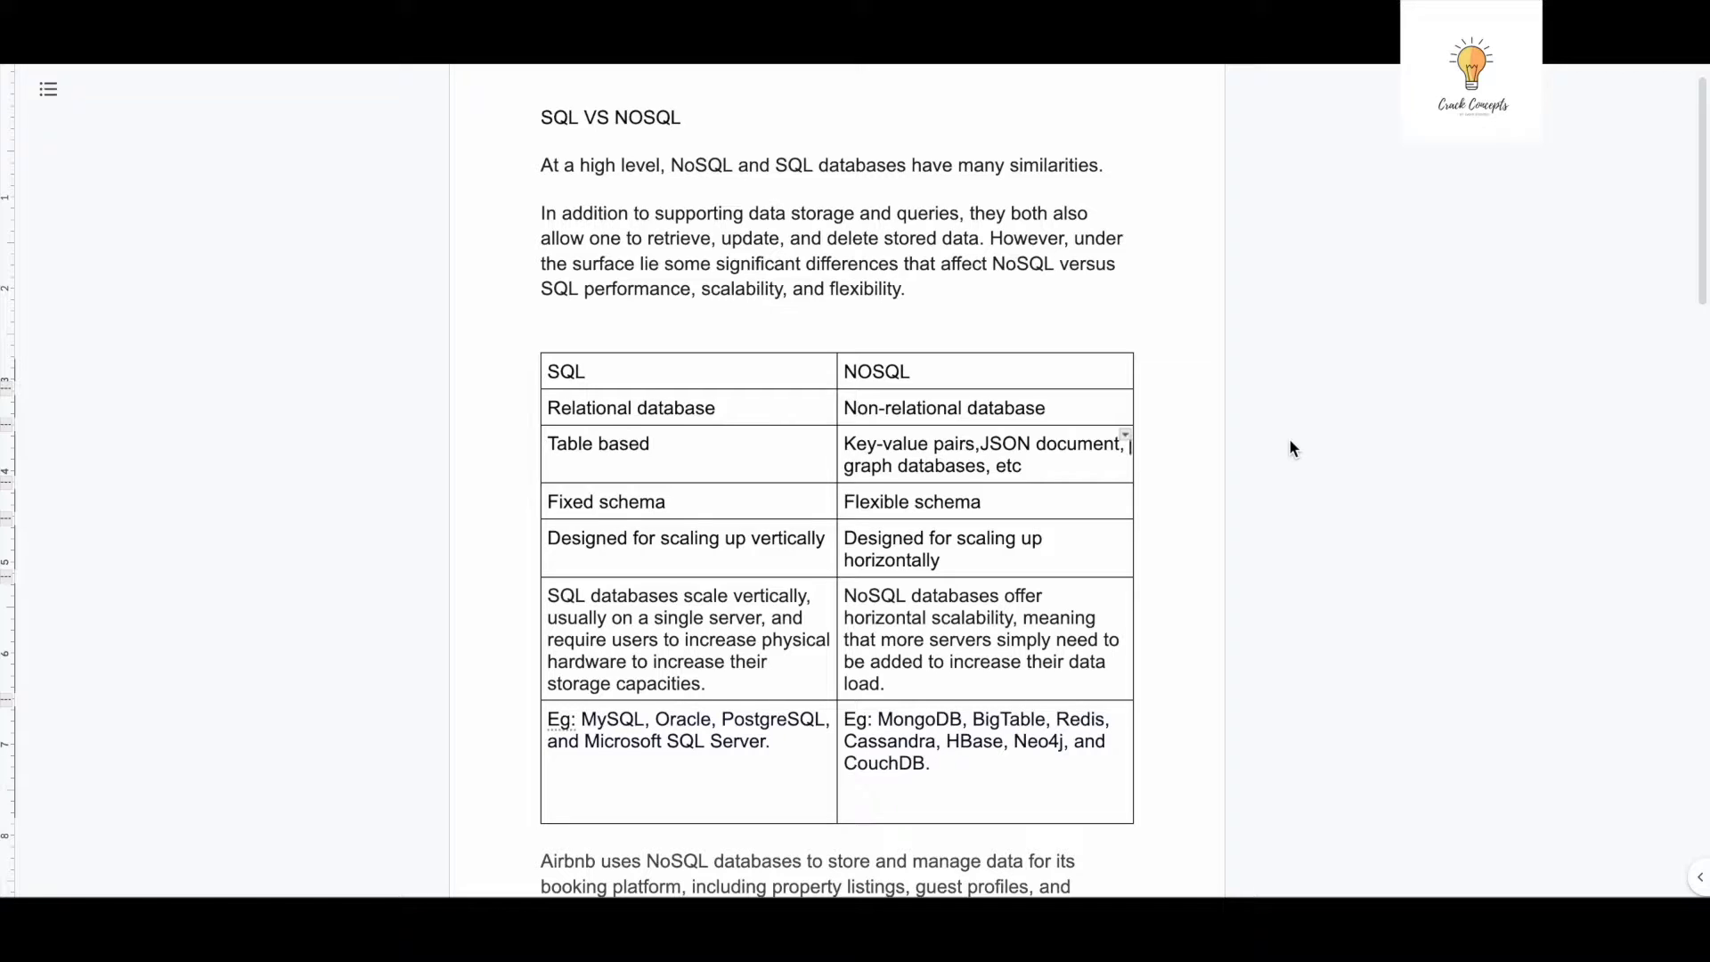
scroll(down, 3)
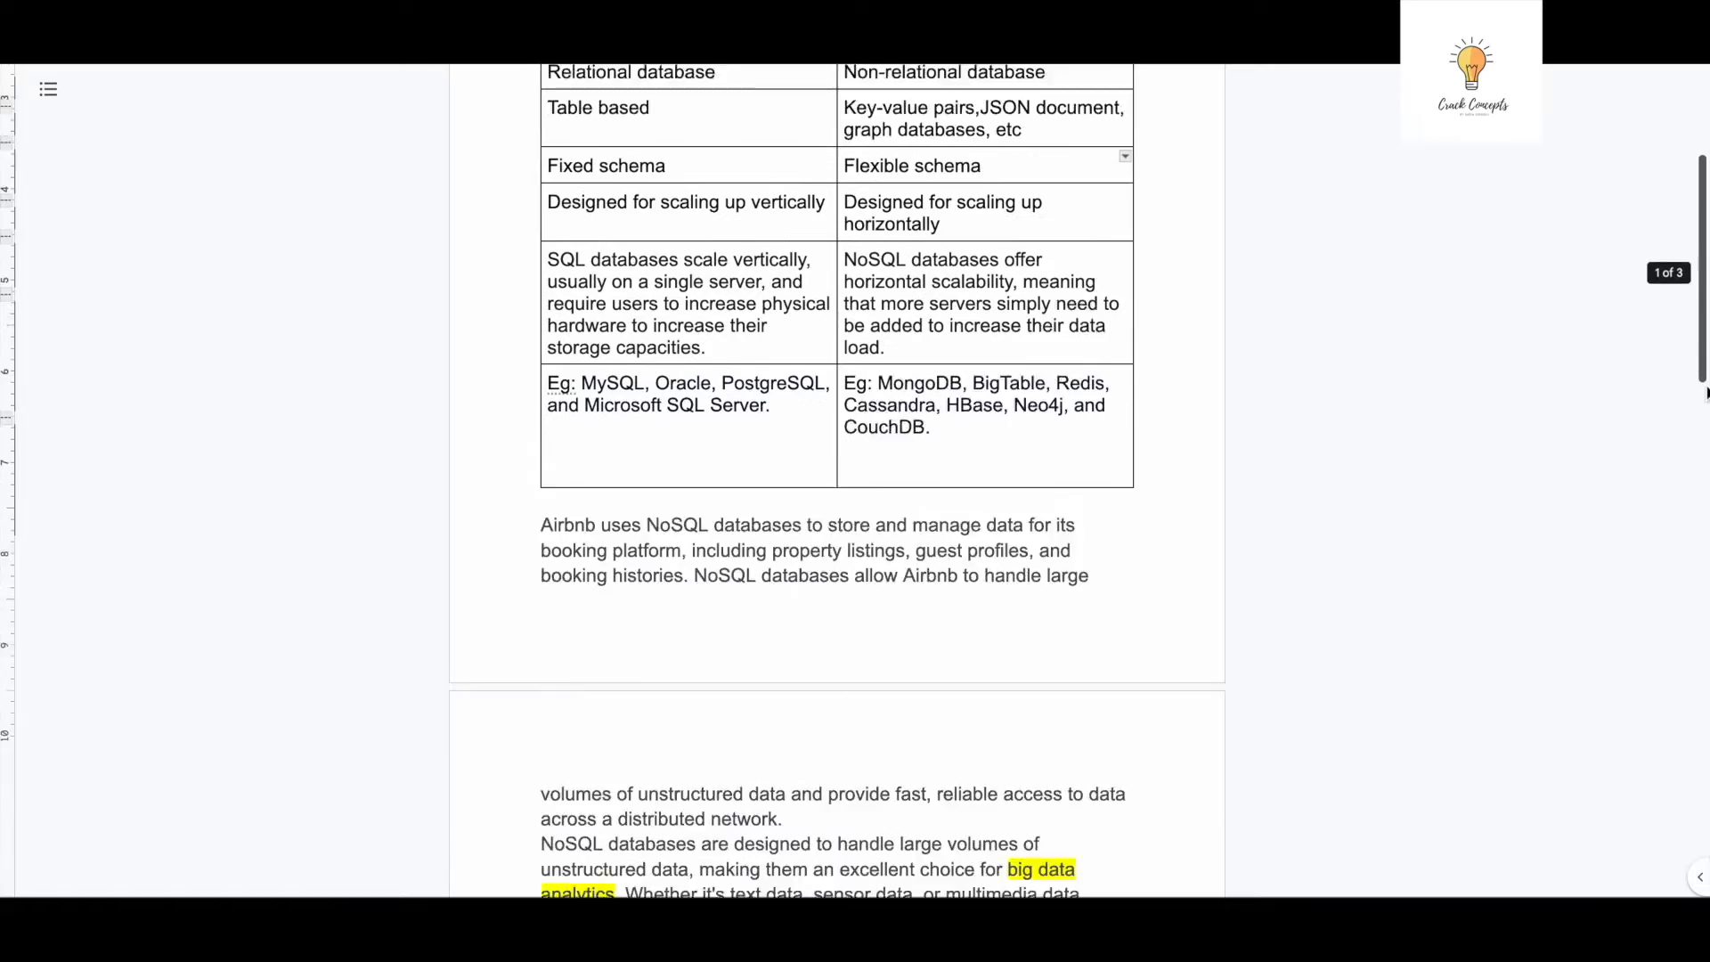
scroll(down, 3)
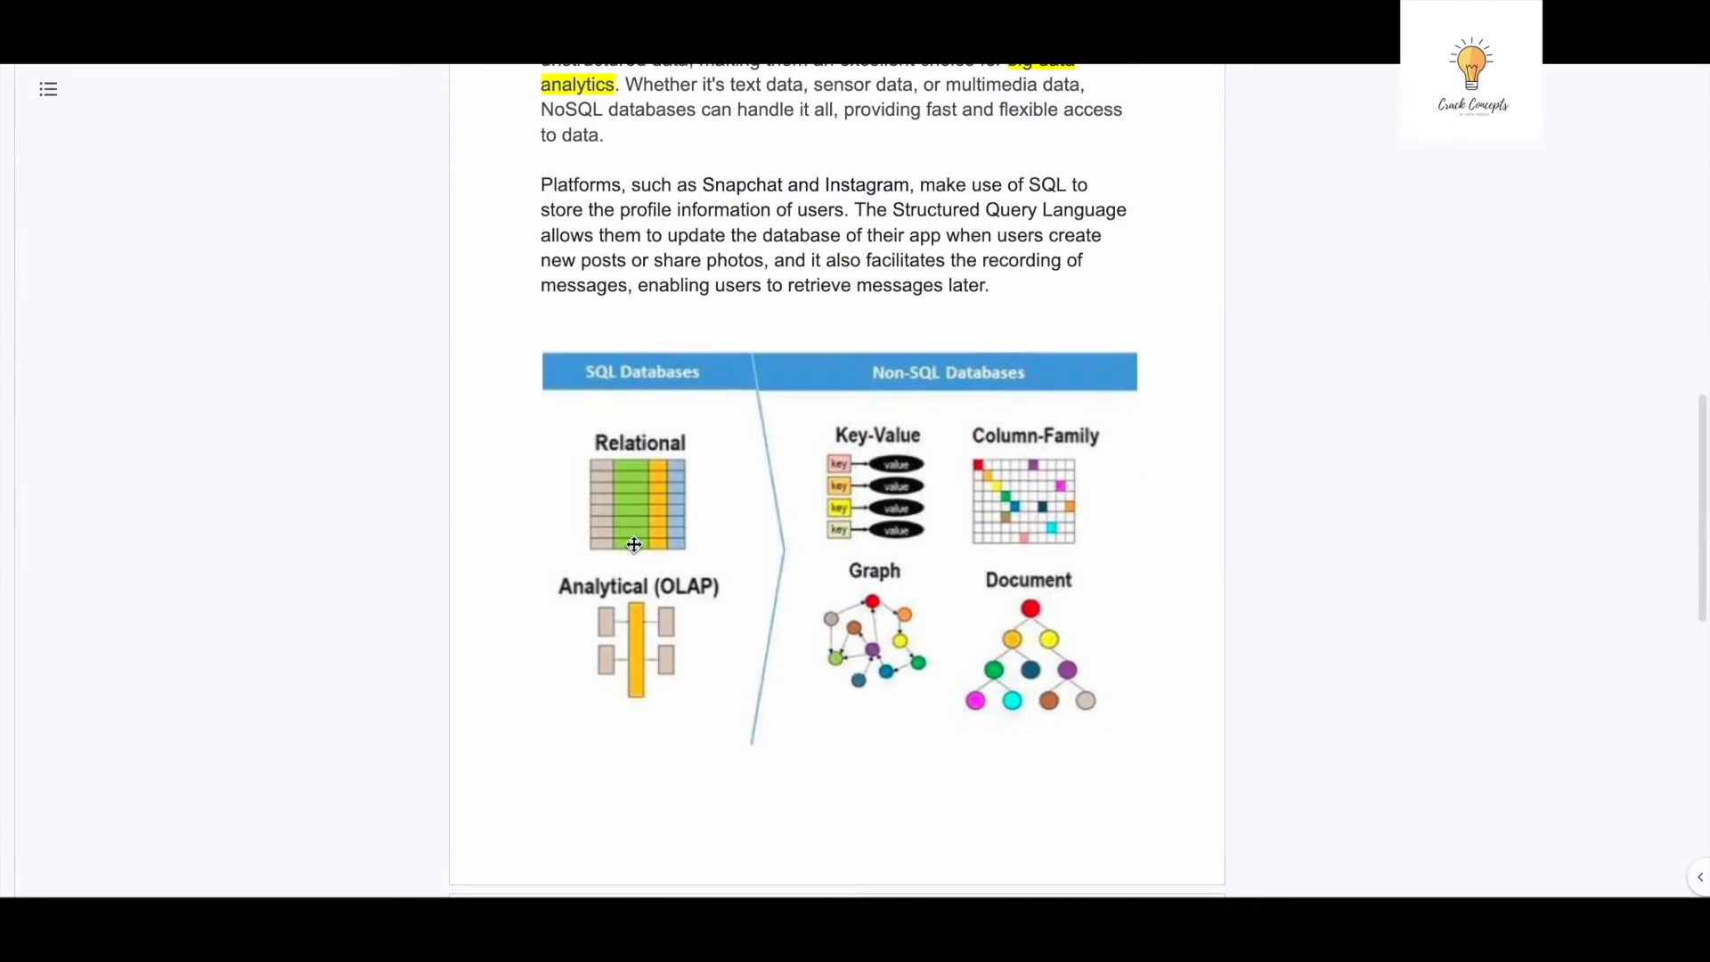
mouse_move(653, 487)
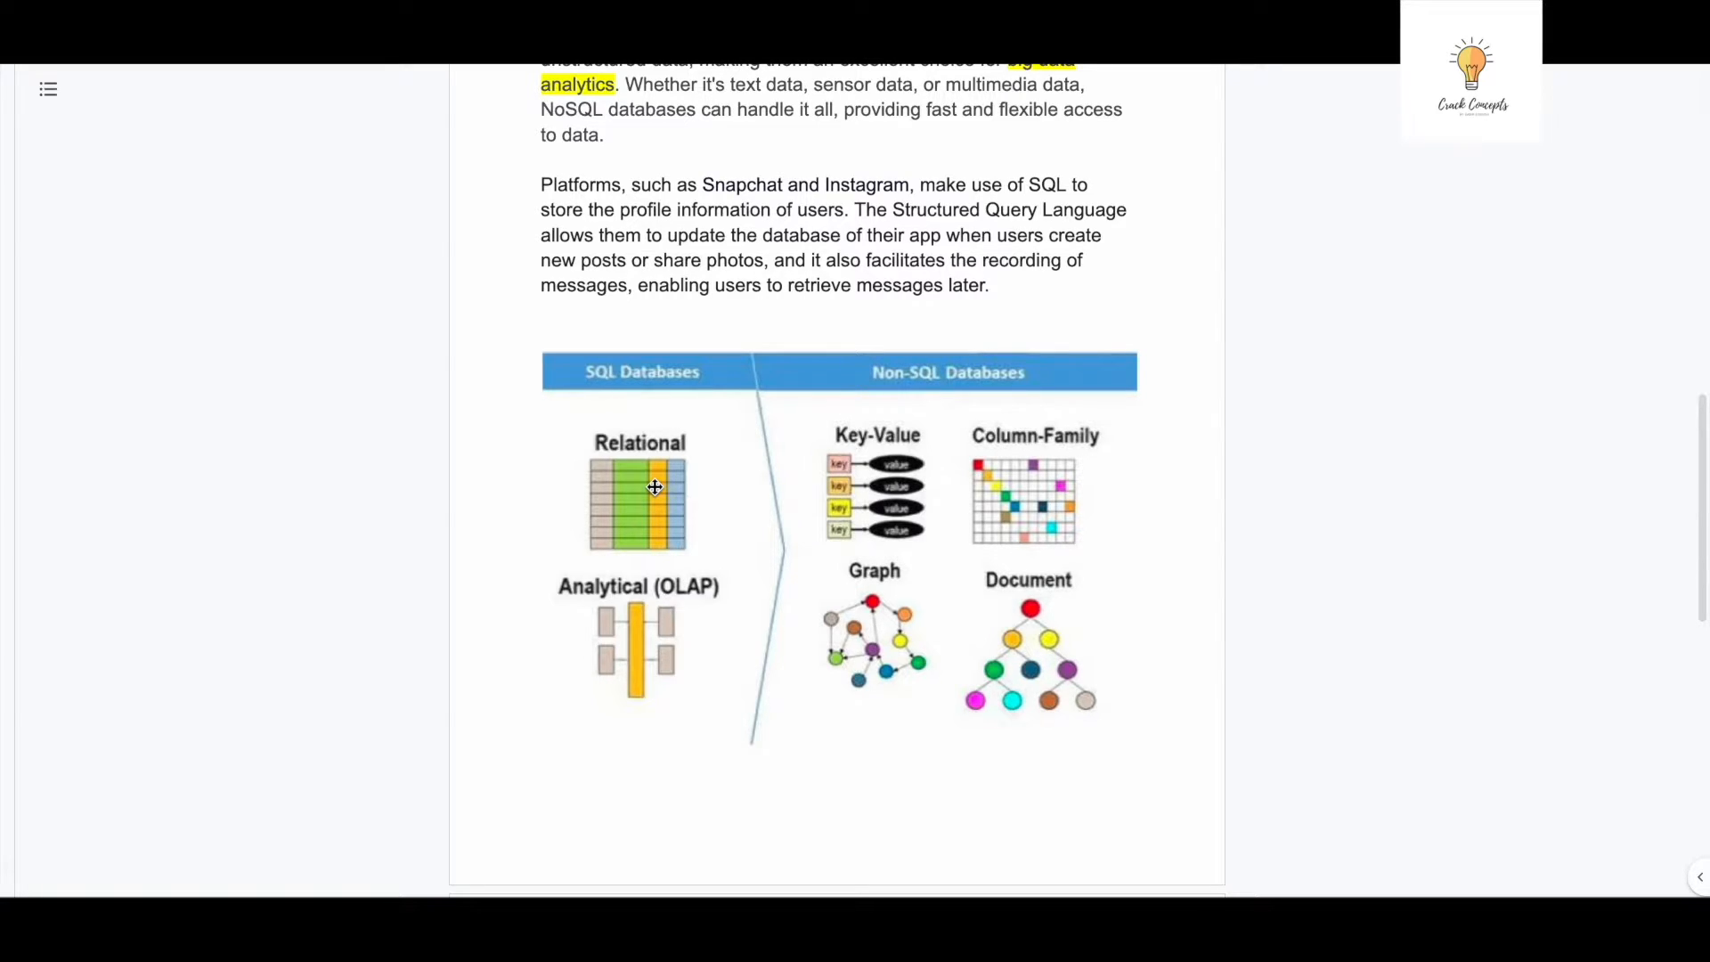
mouse_move(827, 451)
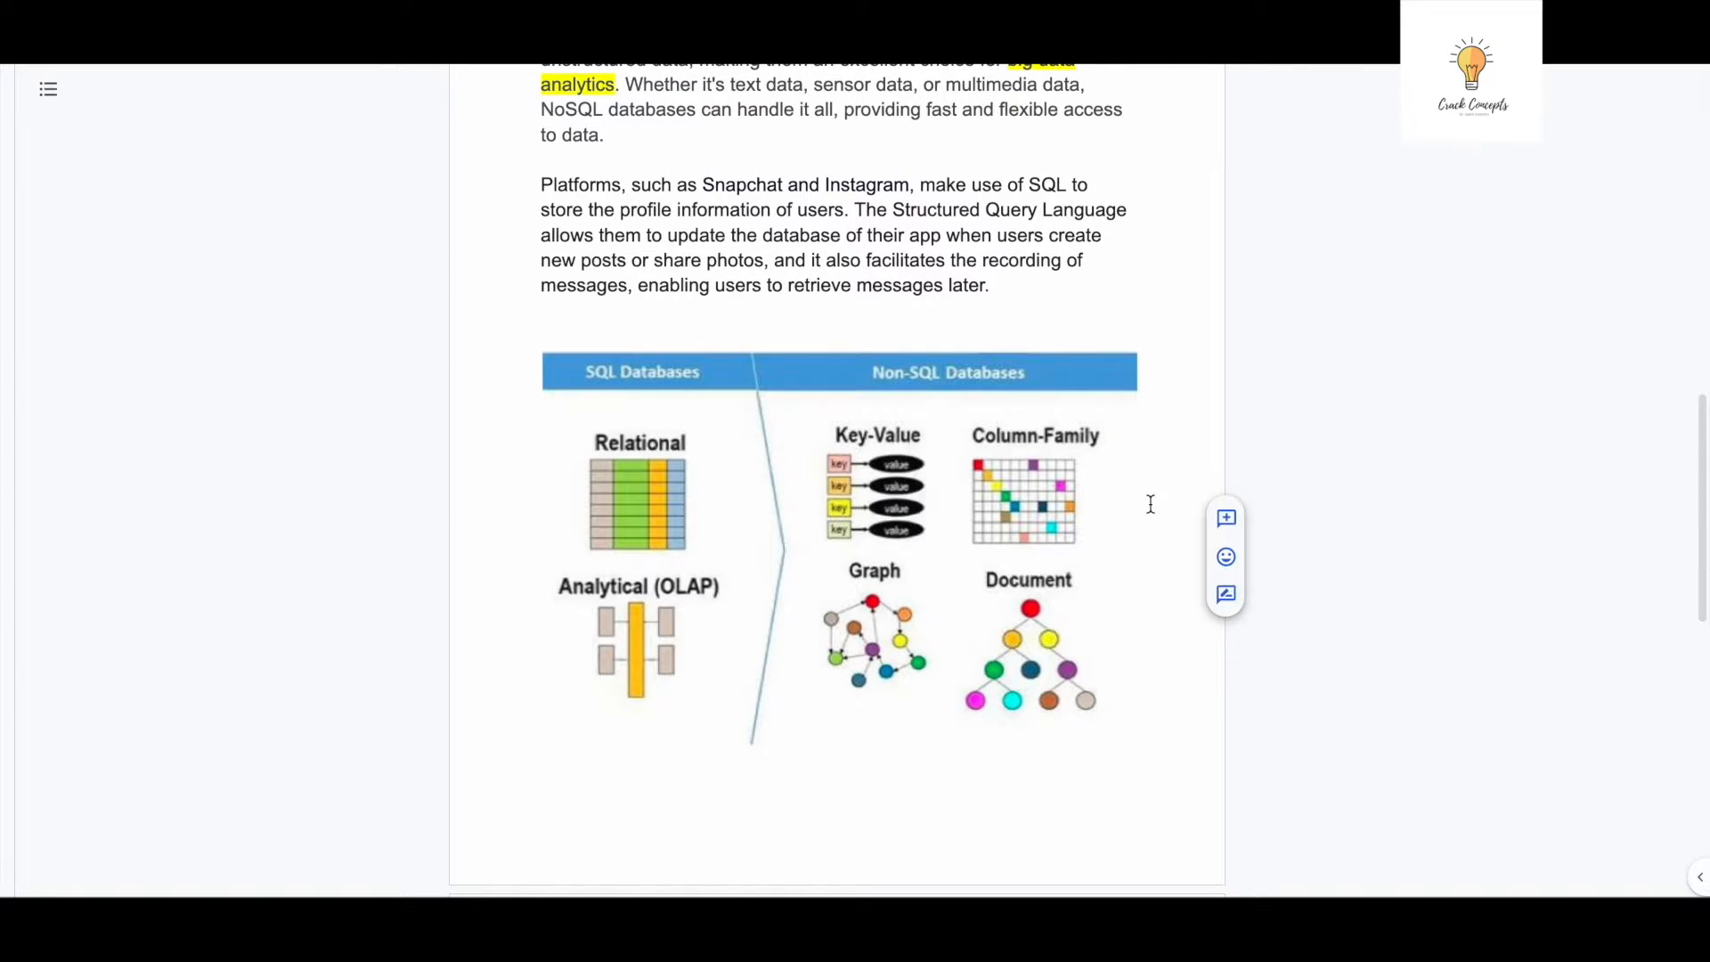
mouse_move(1011, 451)
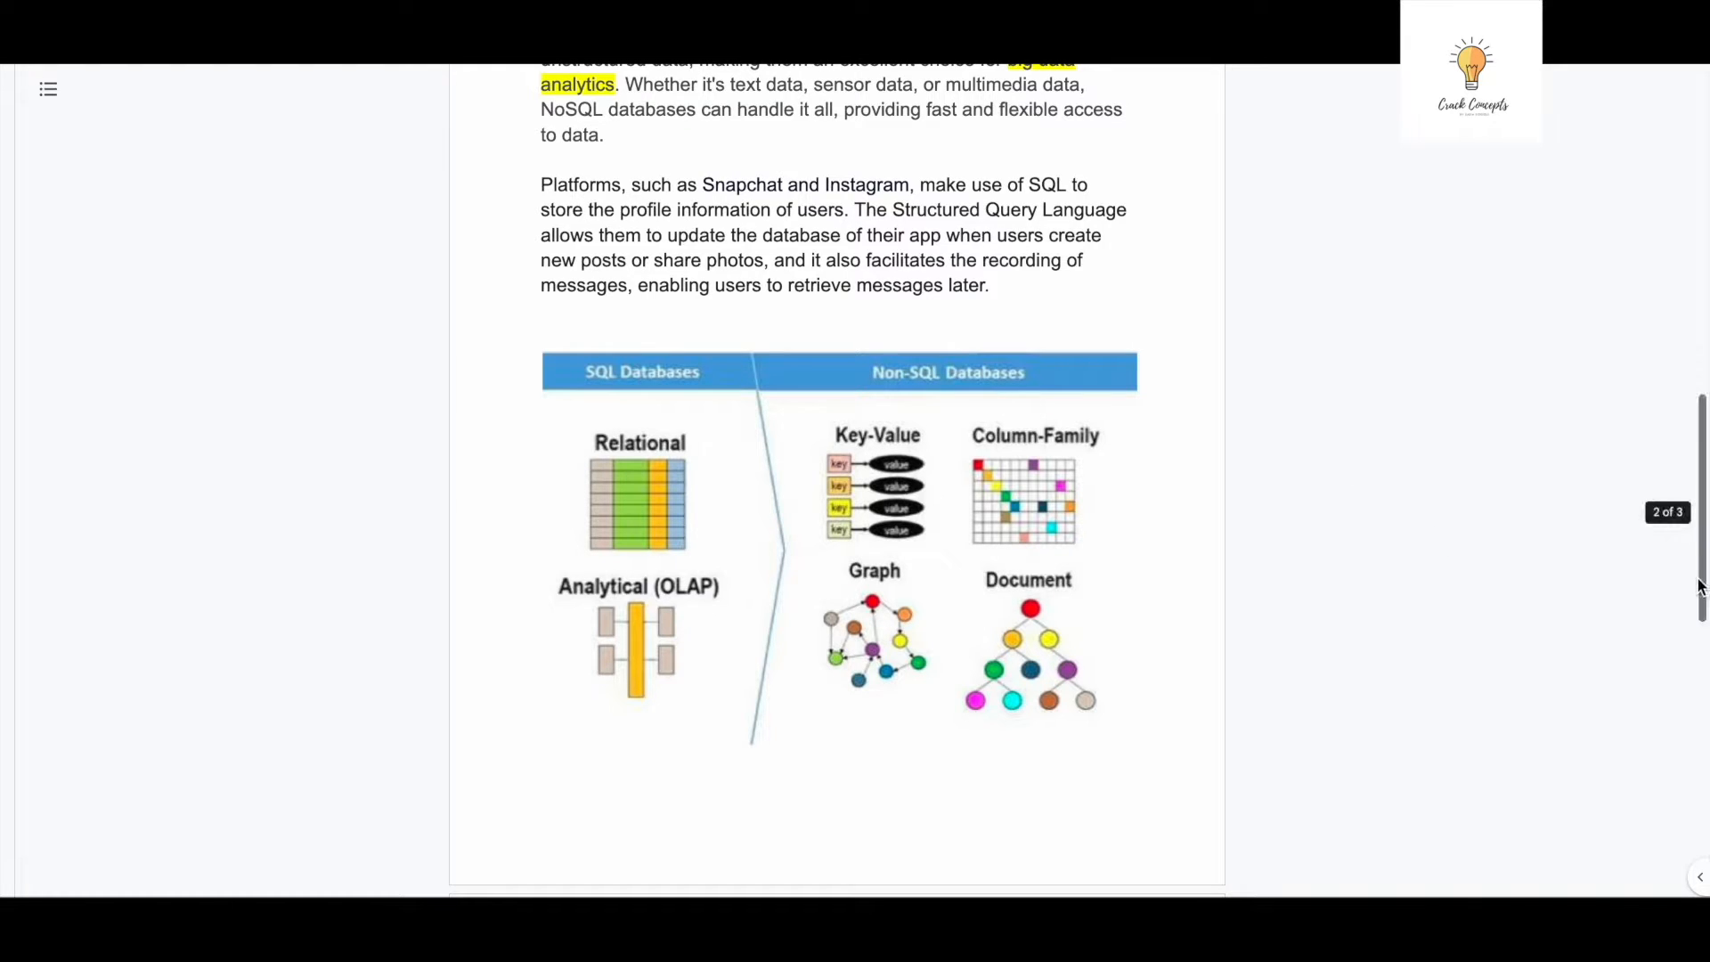
scroll(up, 3)
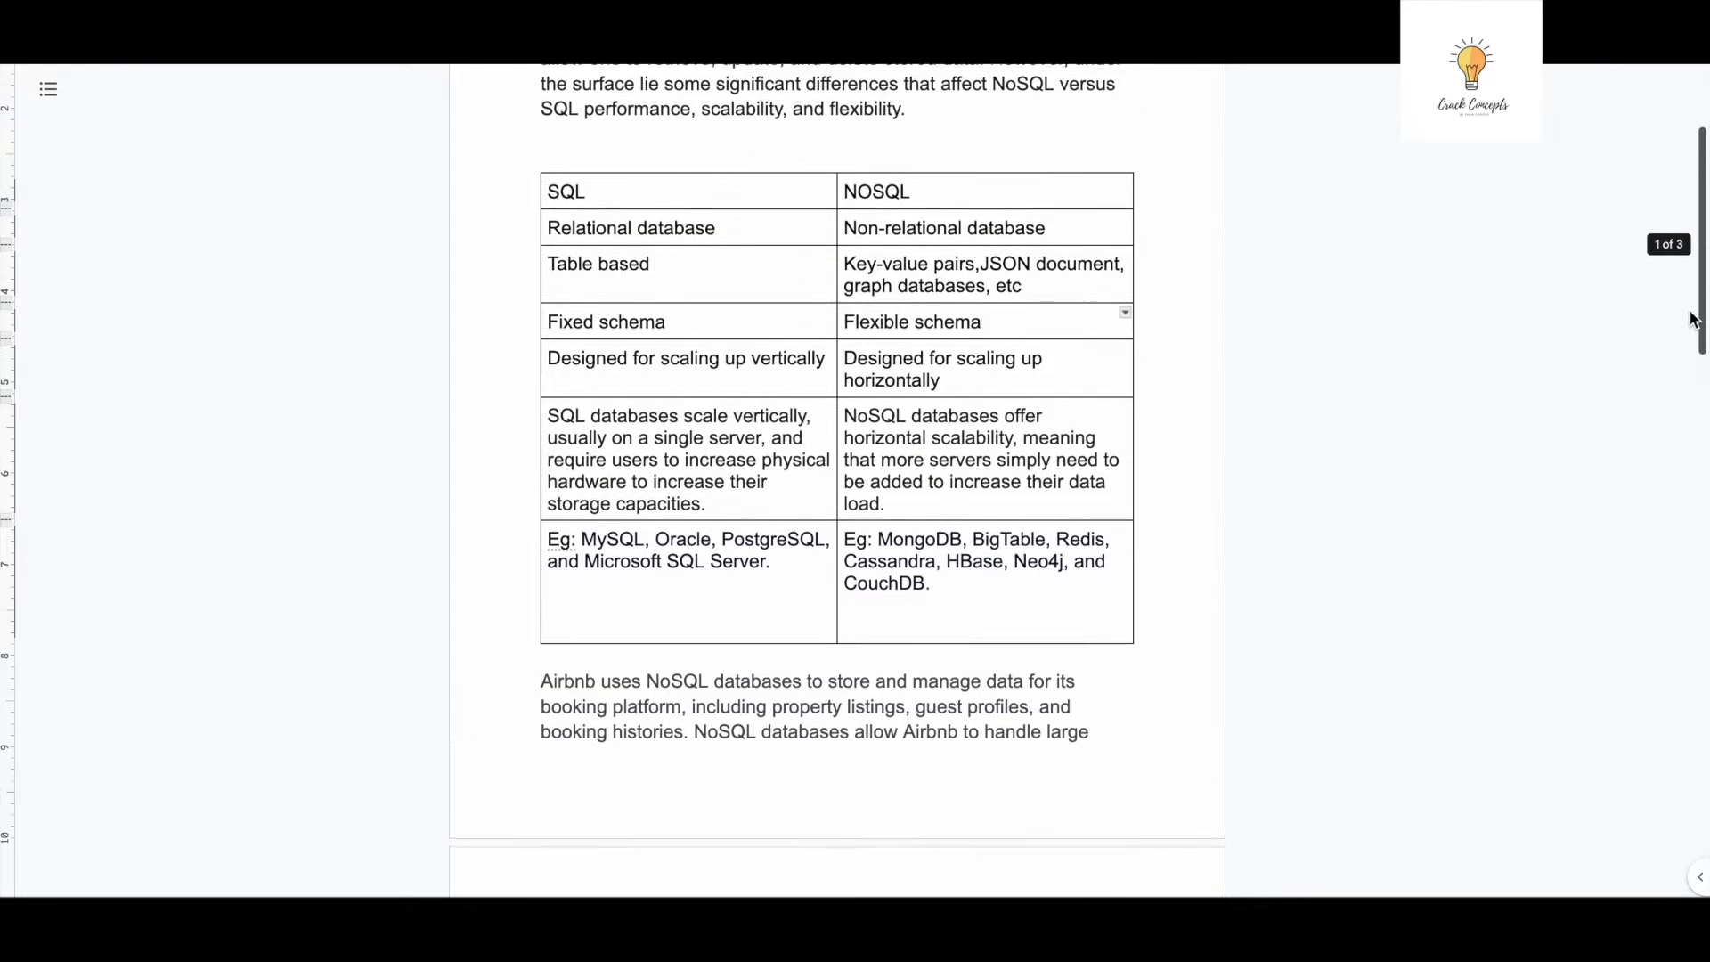
scroll(up, 3)
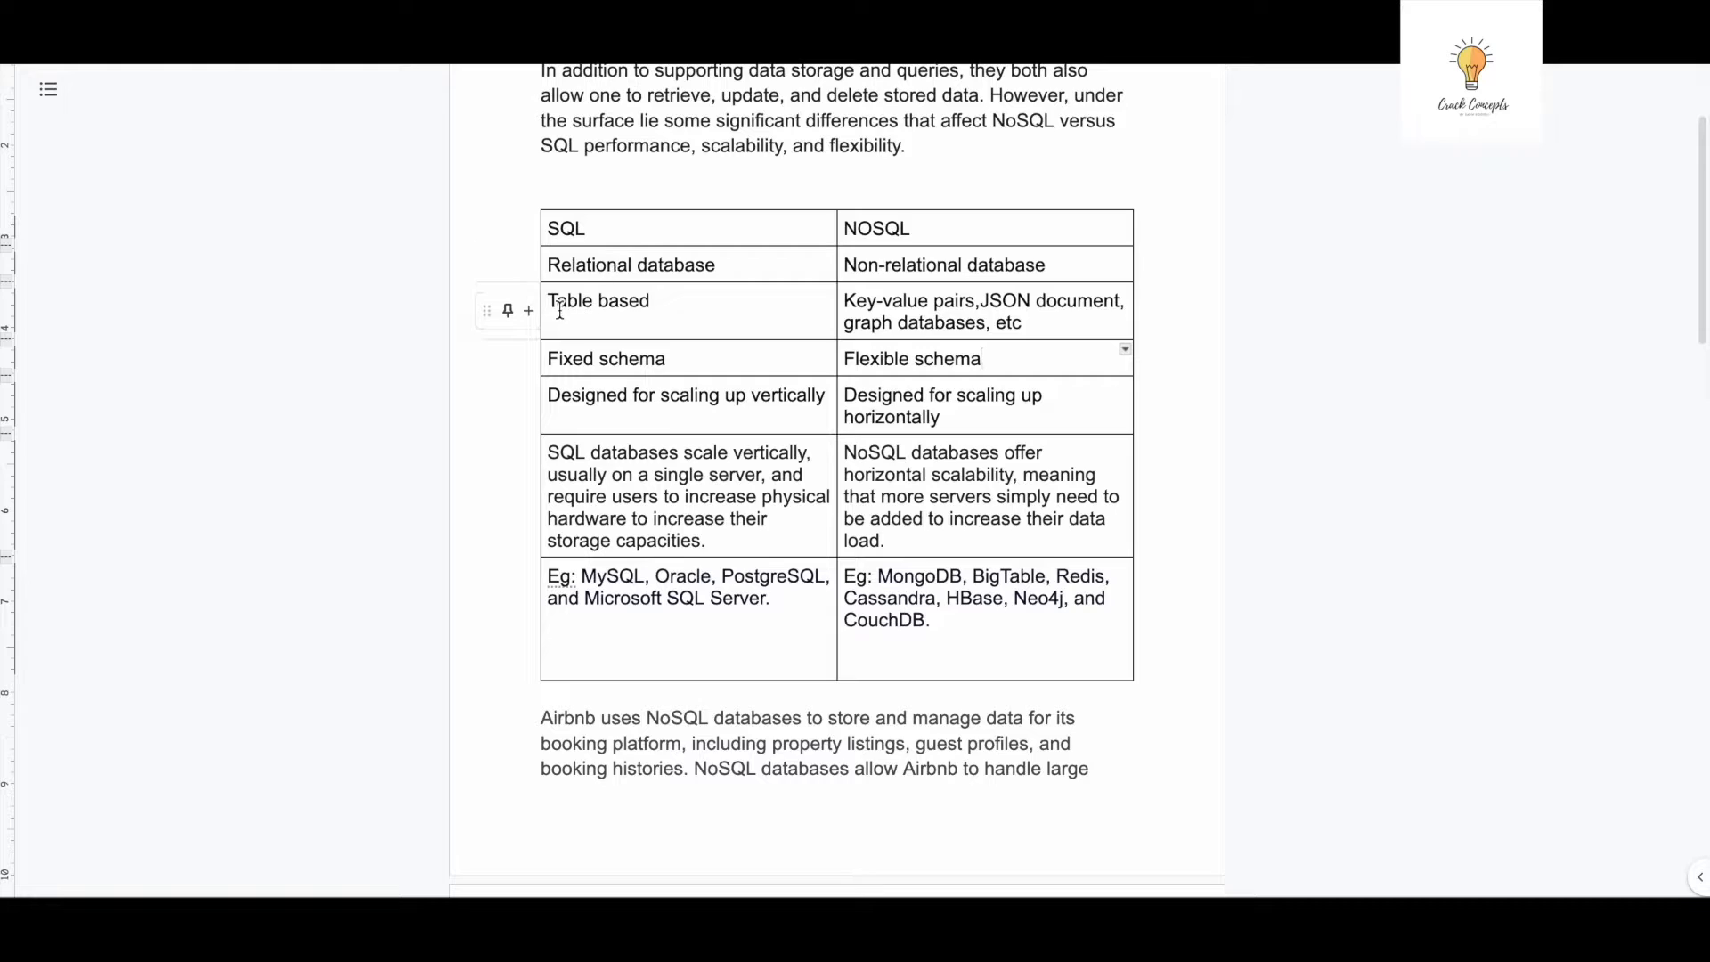
mouse_move(963, 311)
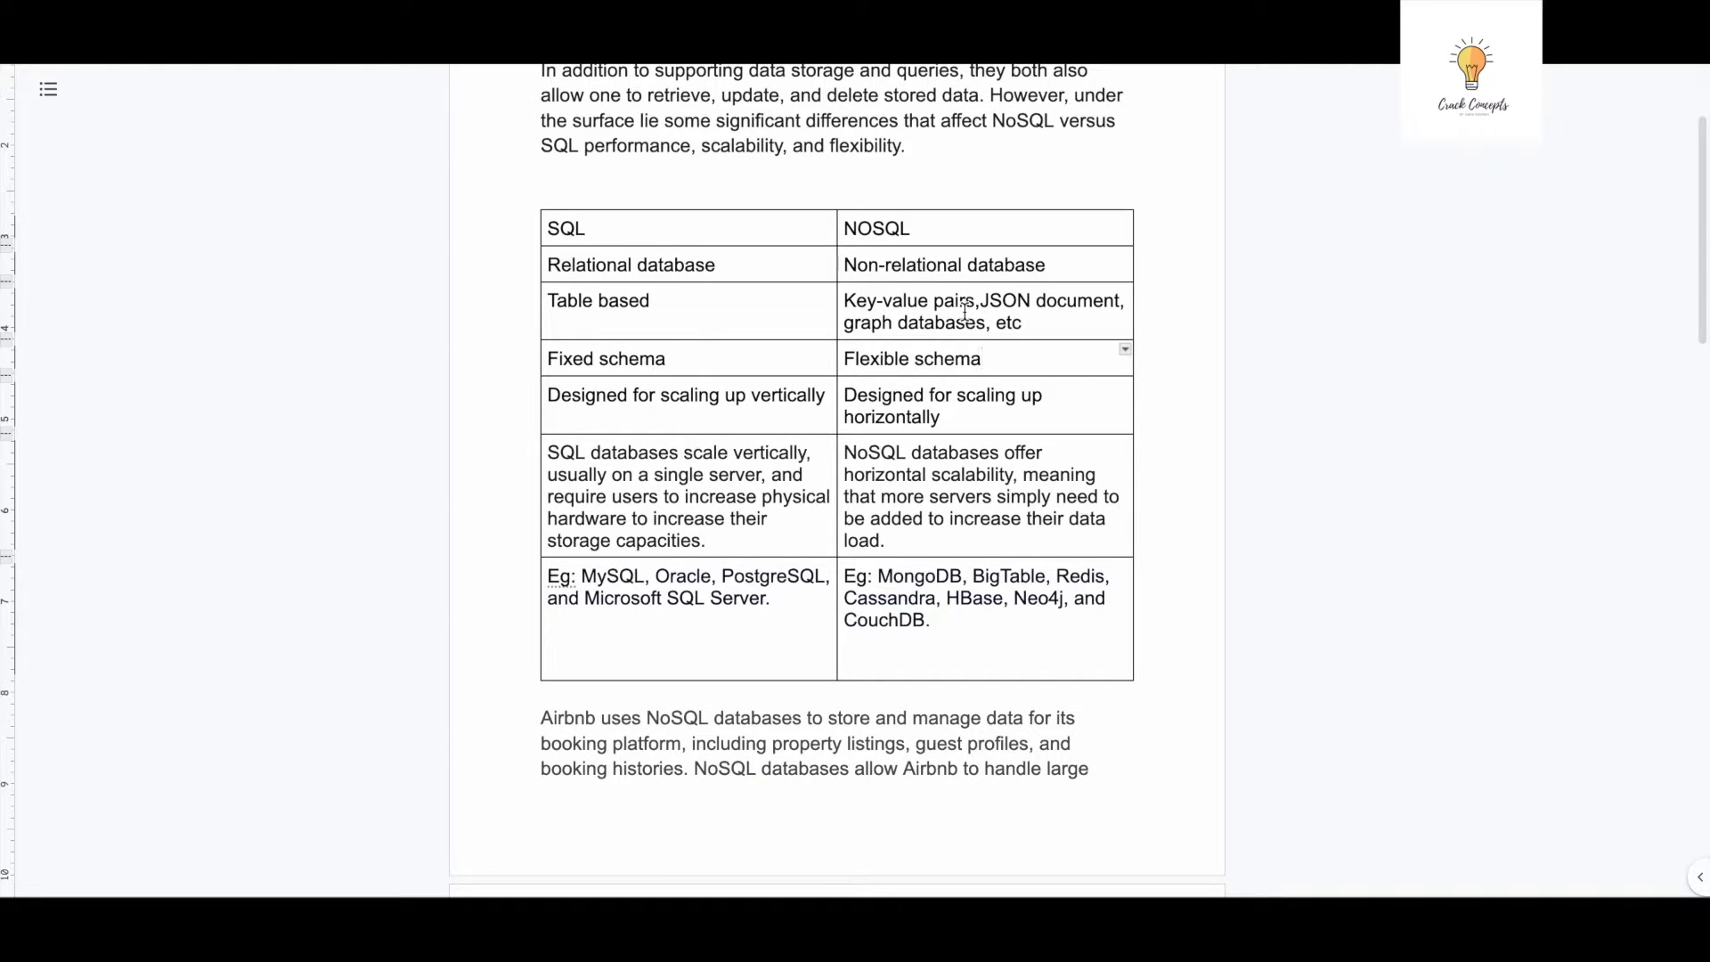
mouse_move(1020, 316)
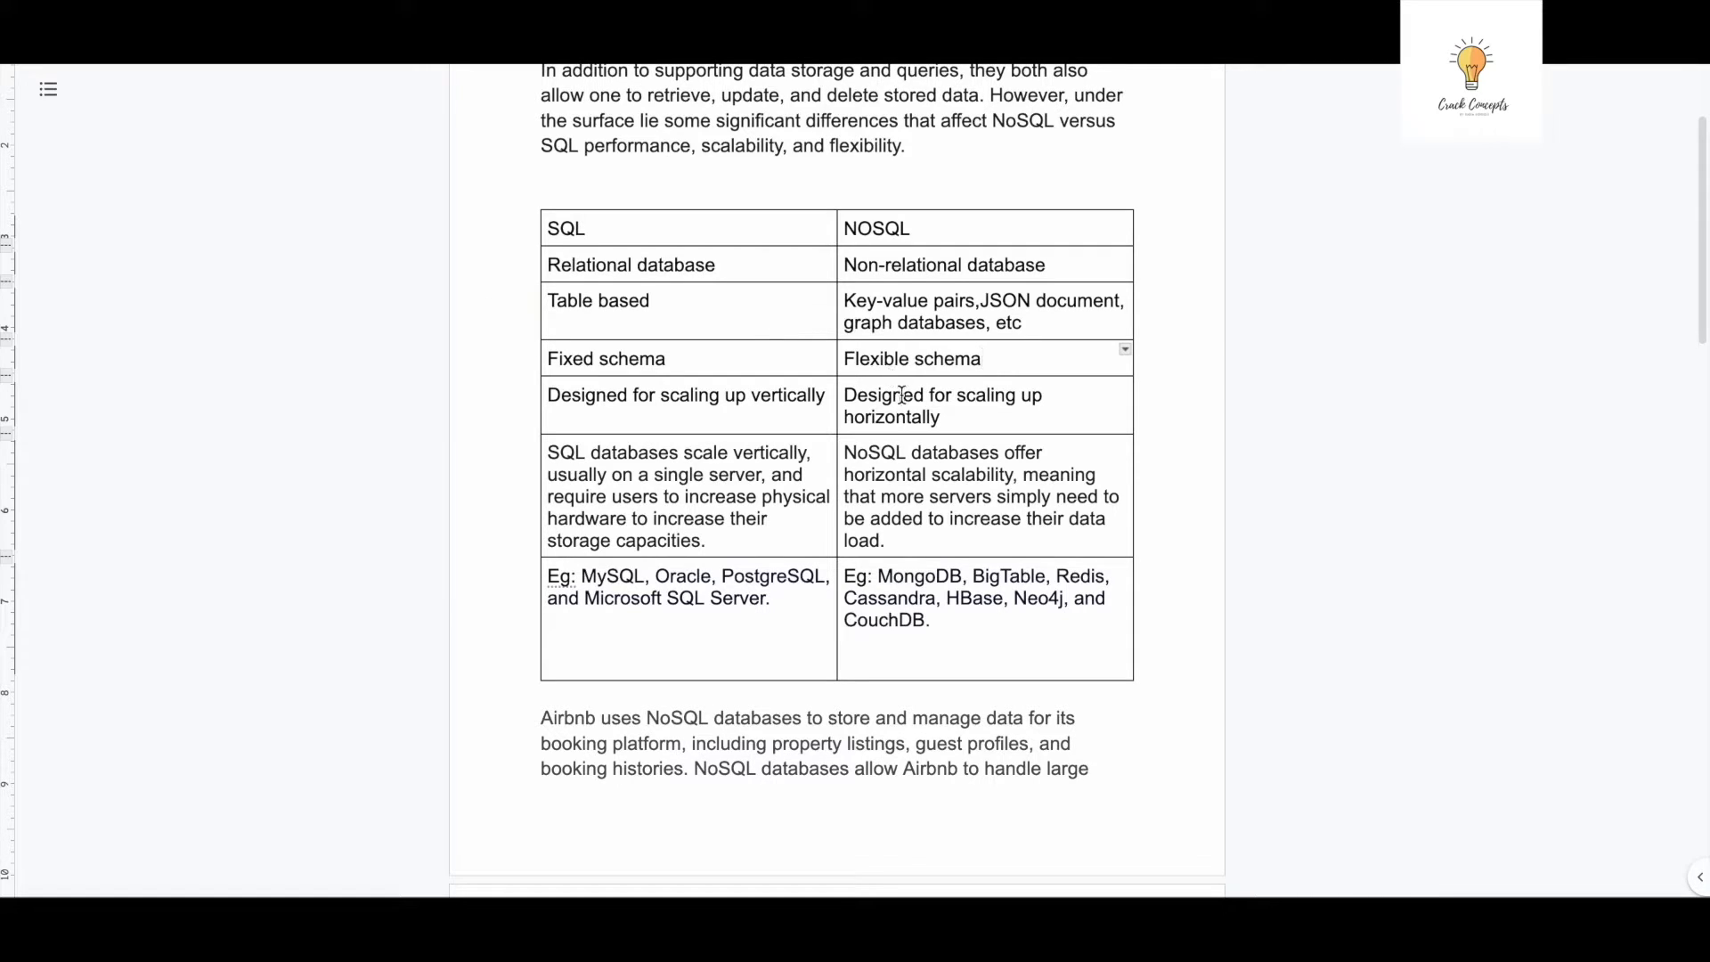
mouse_move(973, 395)
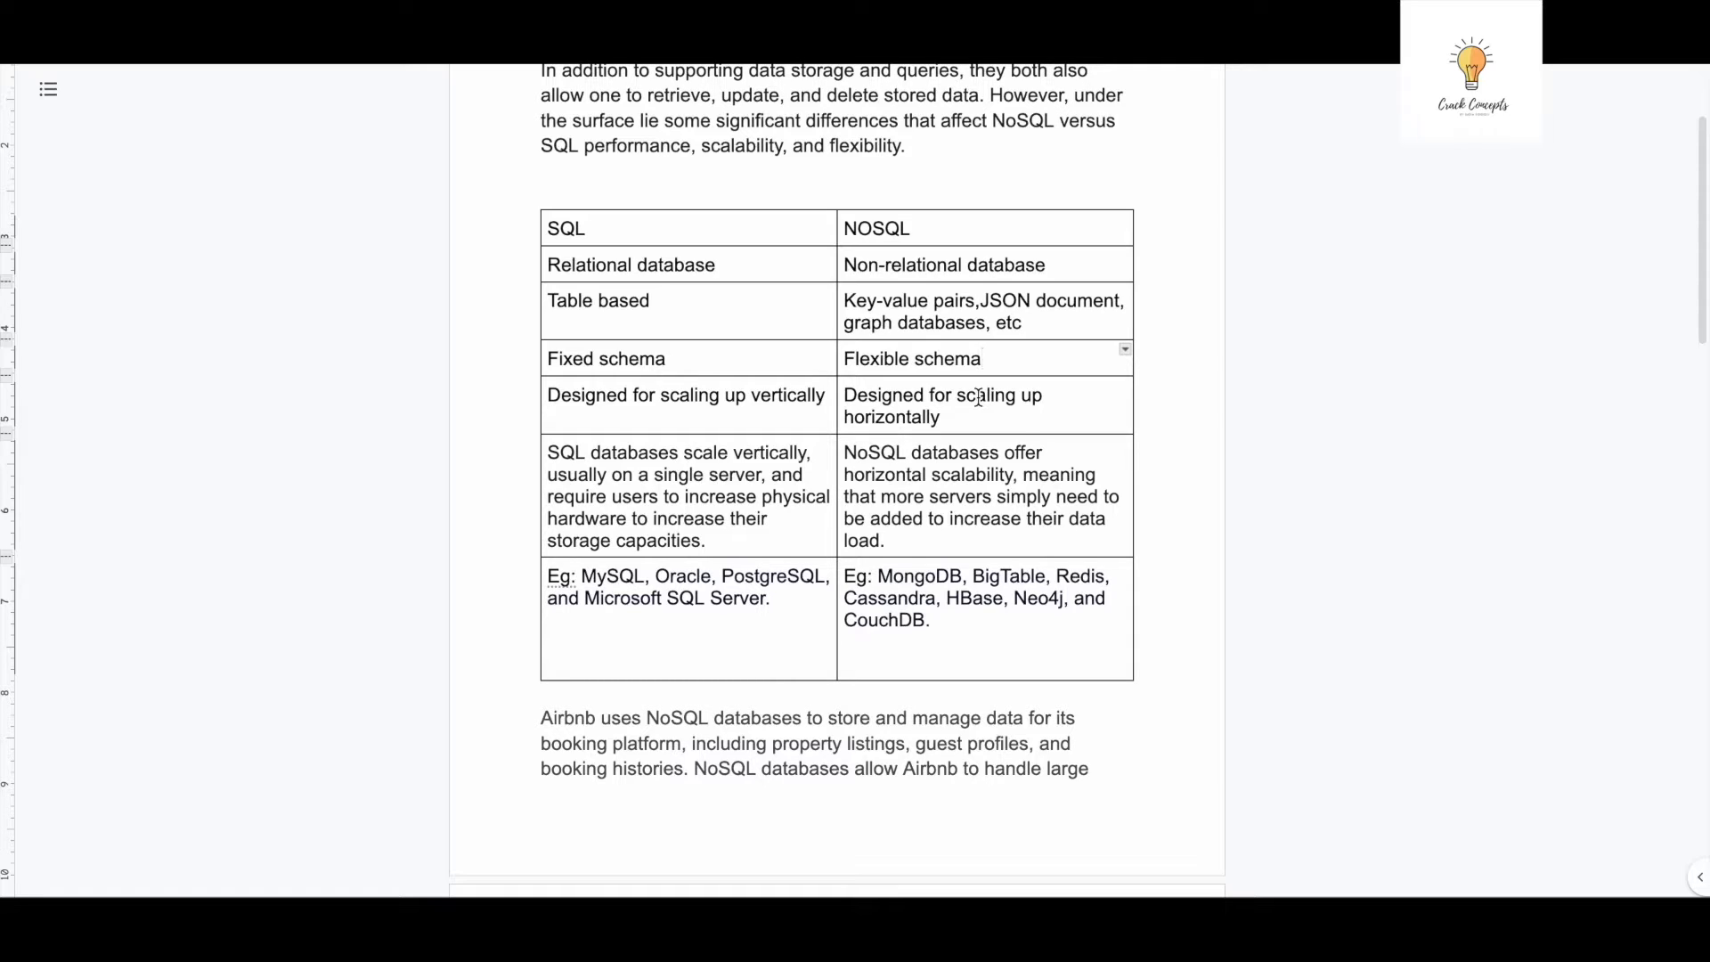
mouse_move(835, 429)
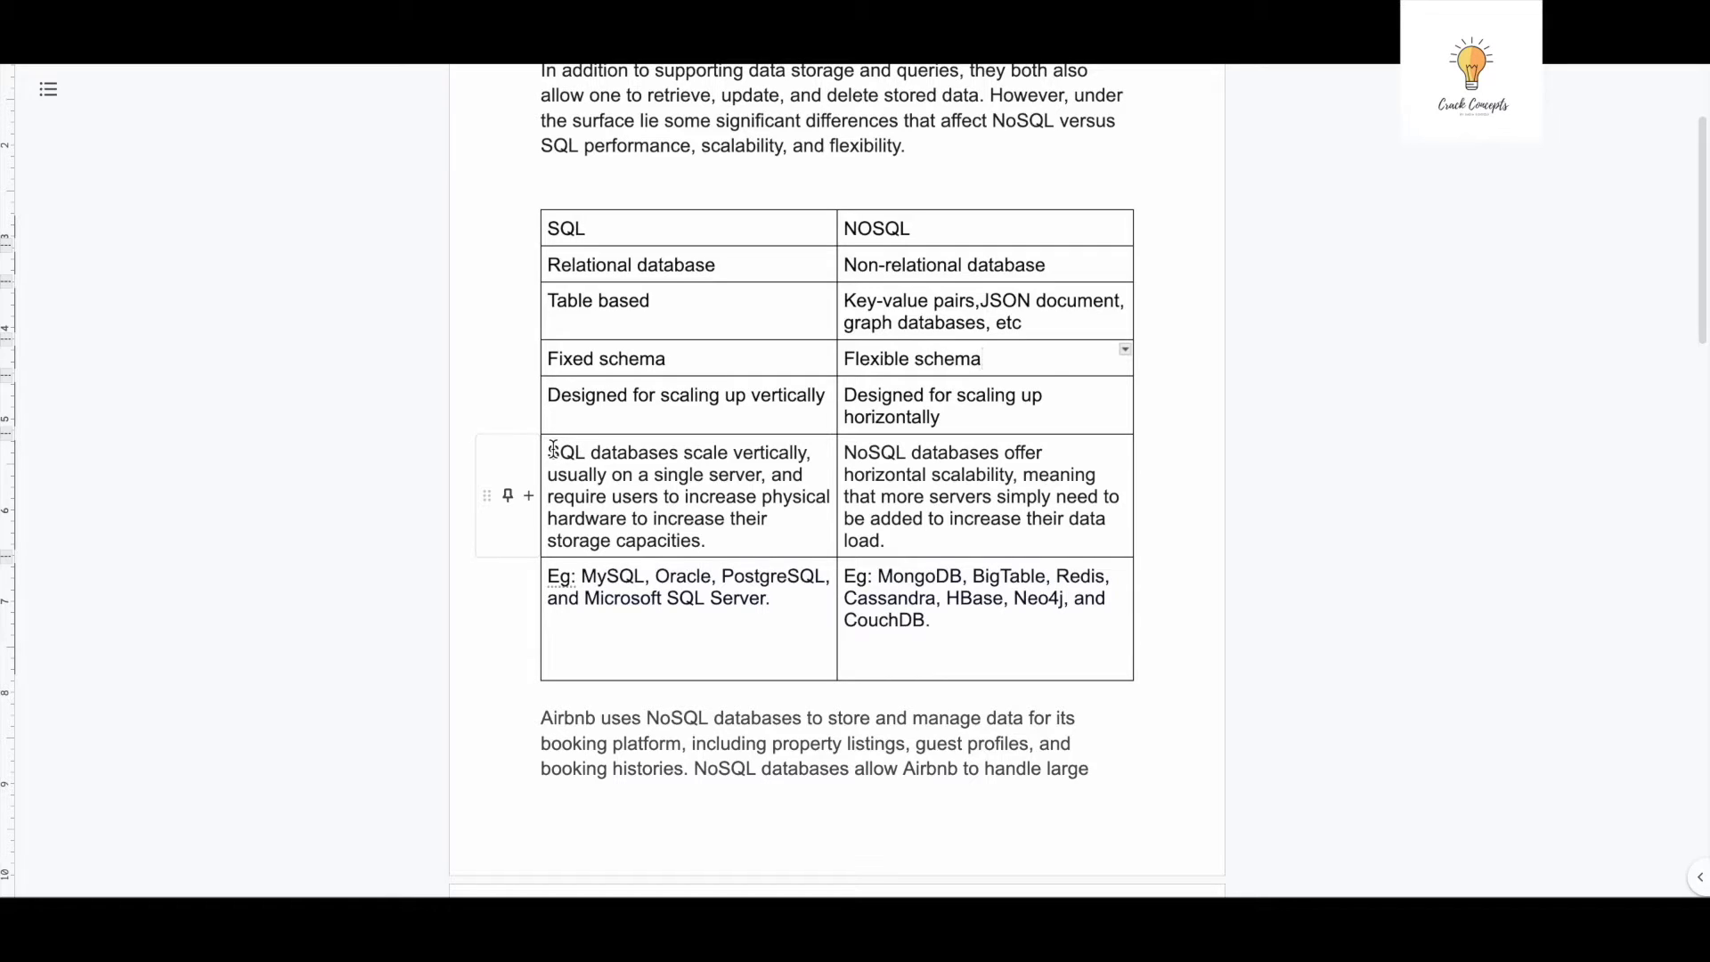
mouse_move(764, 452)
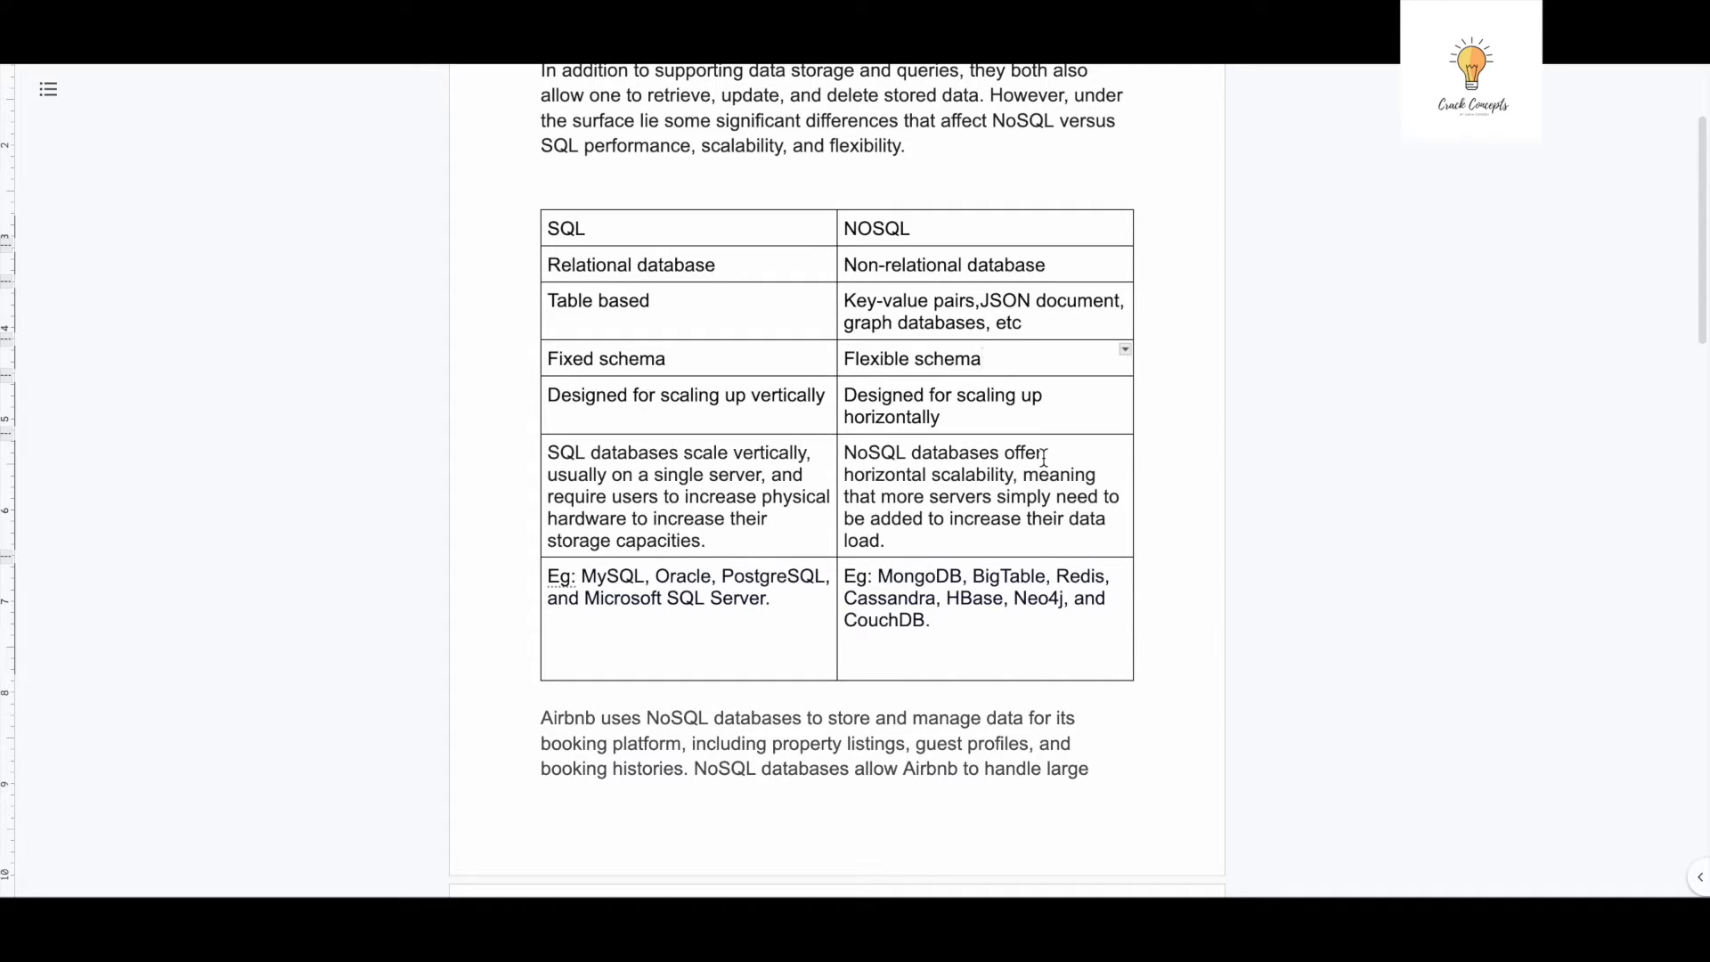
mouse_move(1001, 535)
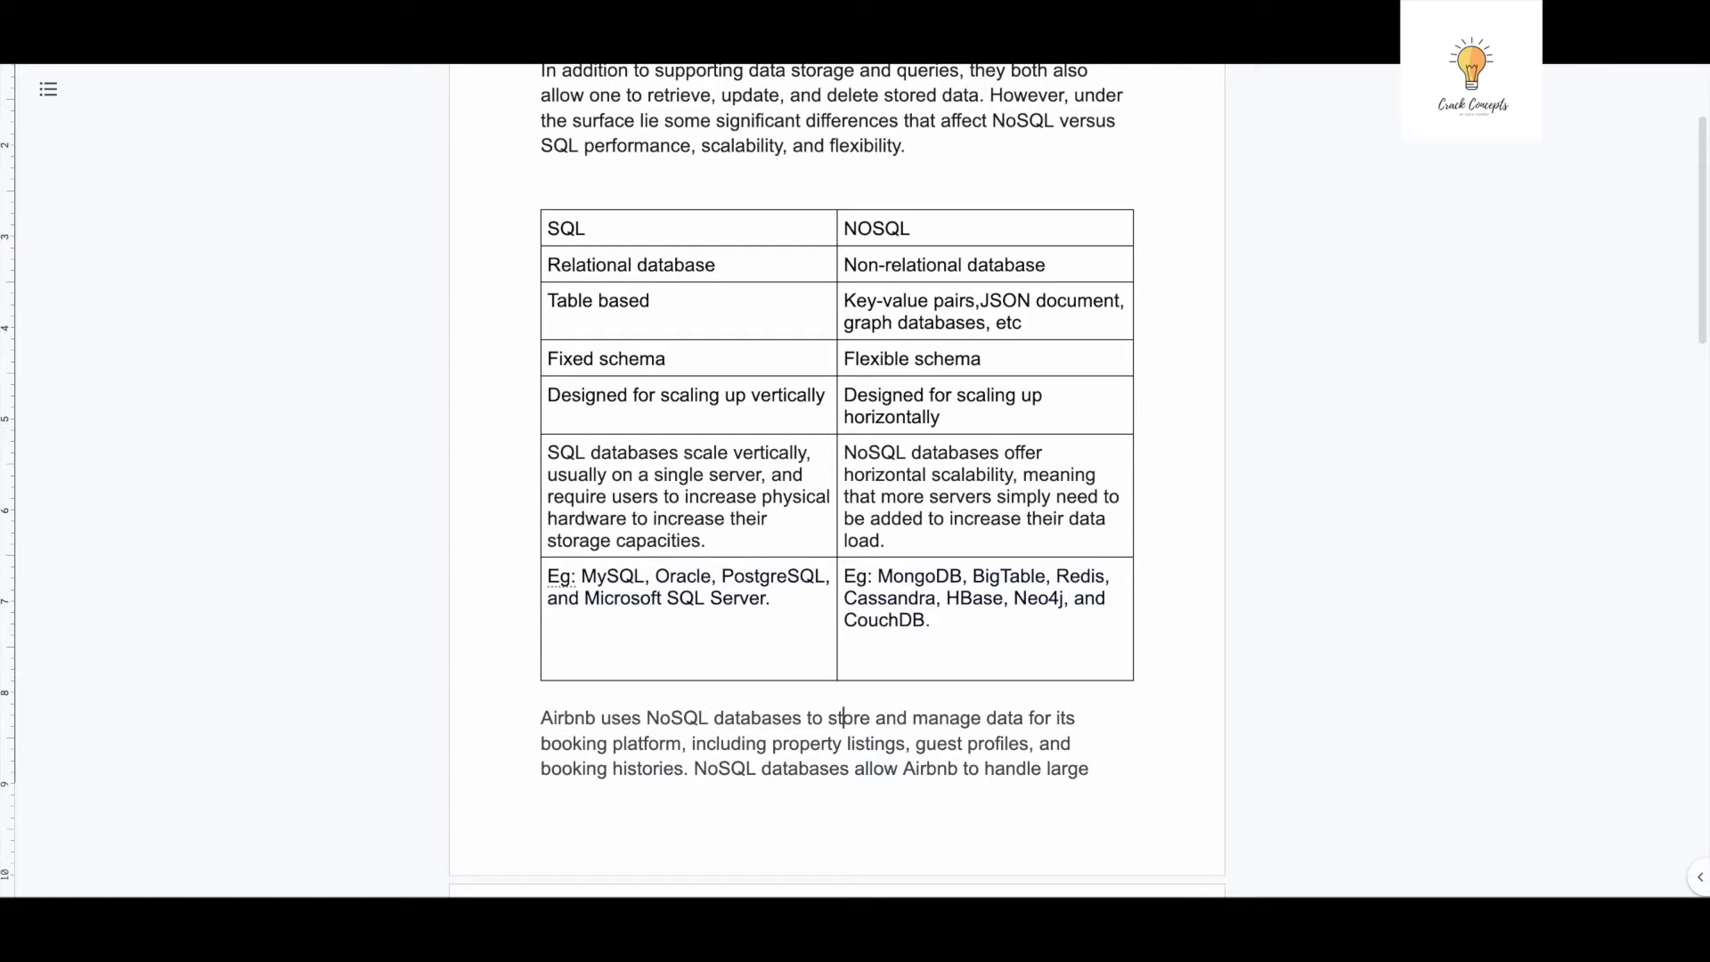
scroll(down, 3)
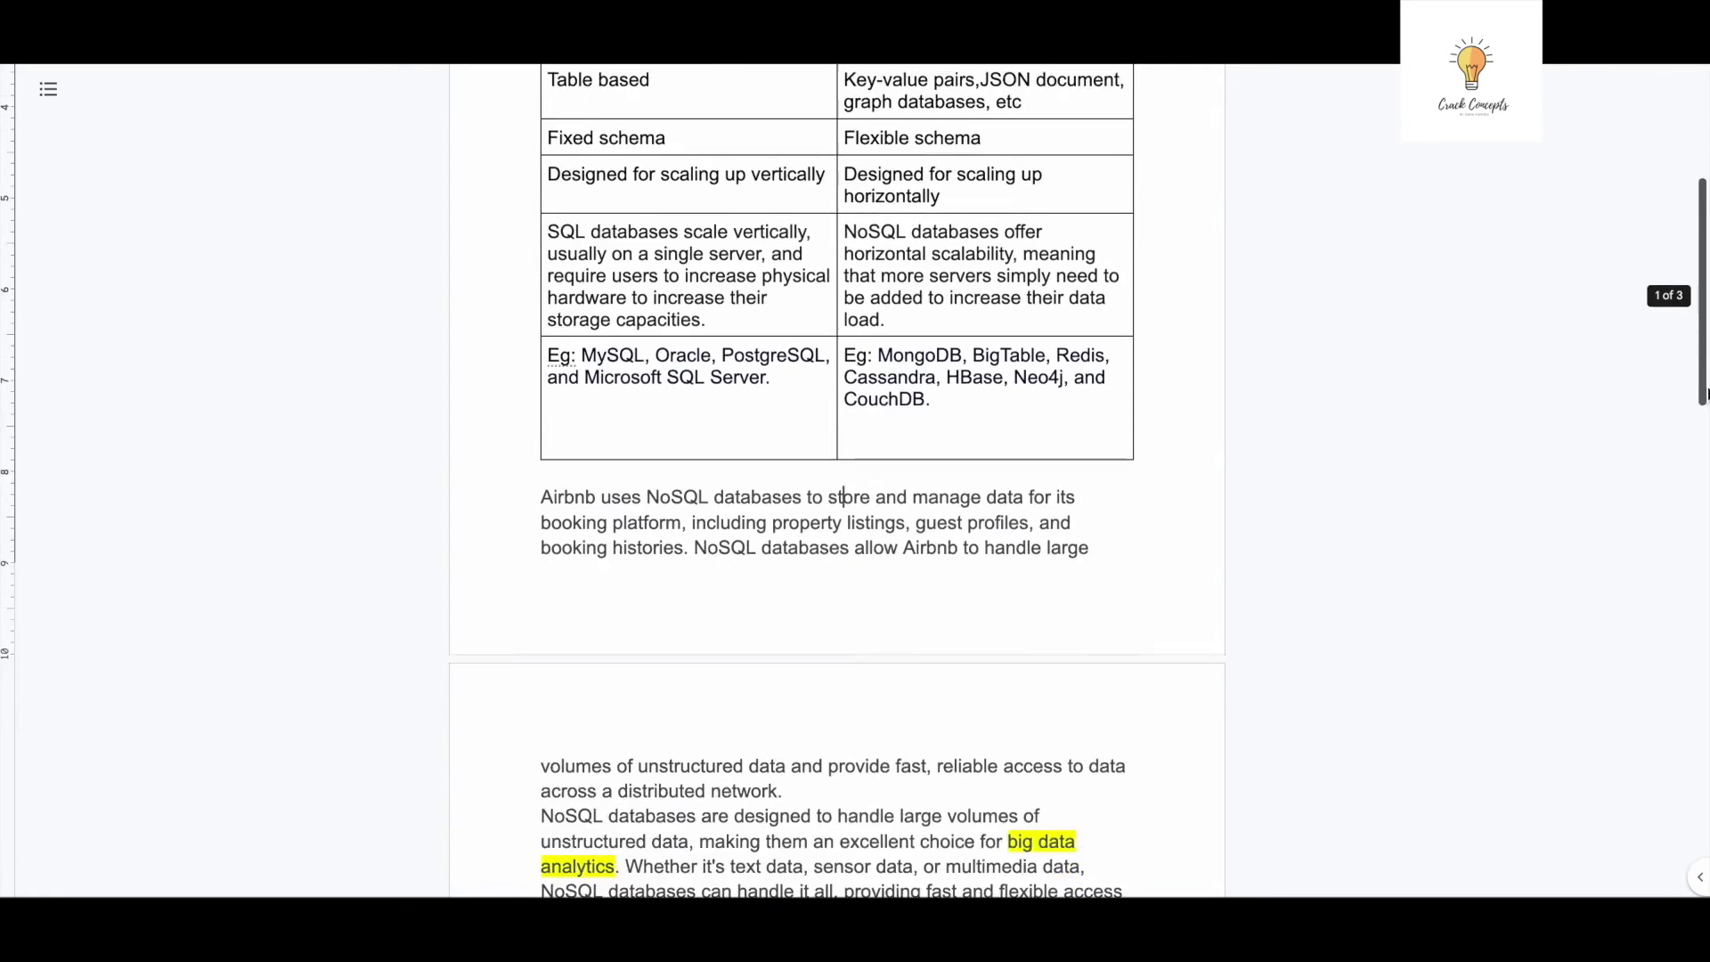
scroll(down, 3)
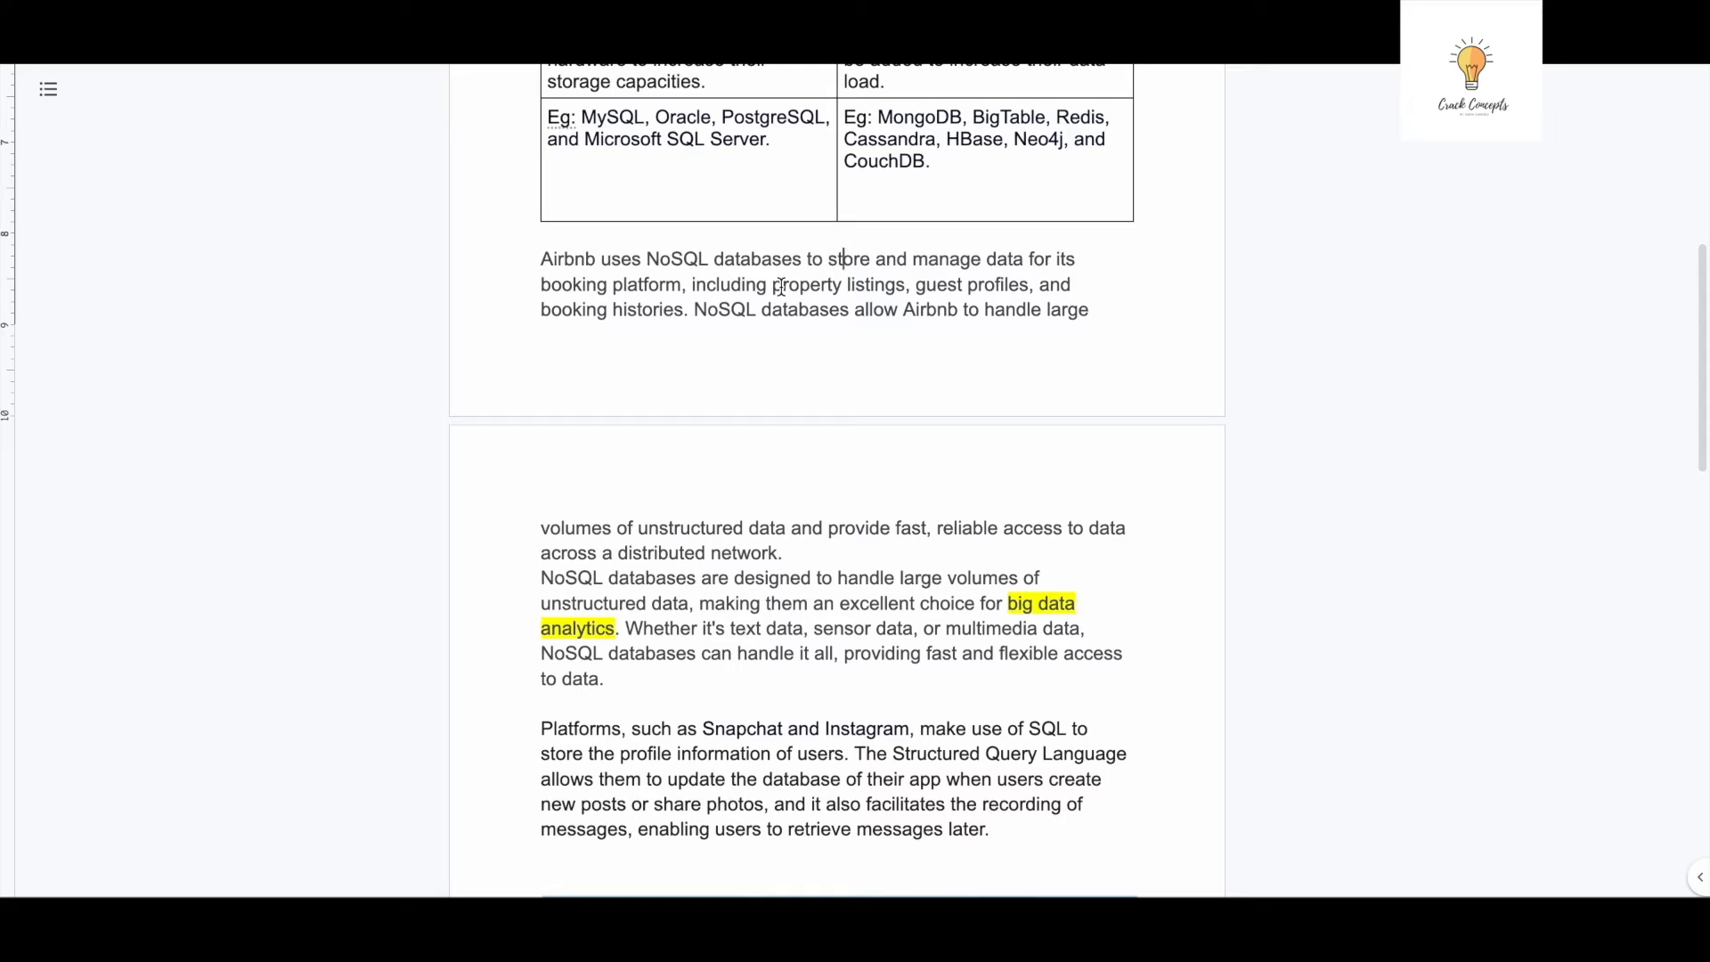
mouse_move(958, 611)
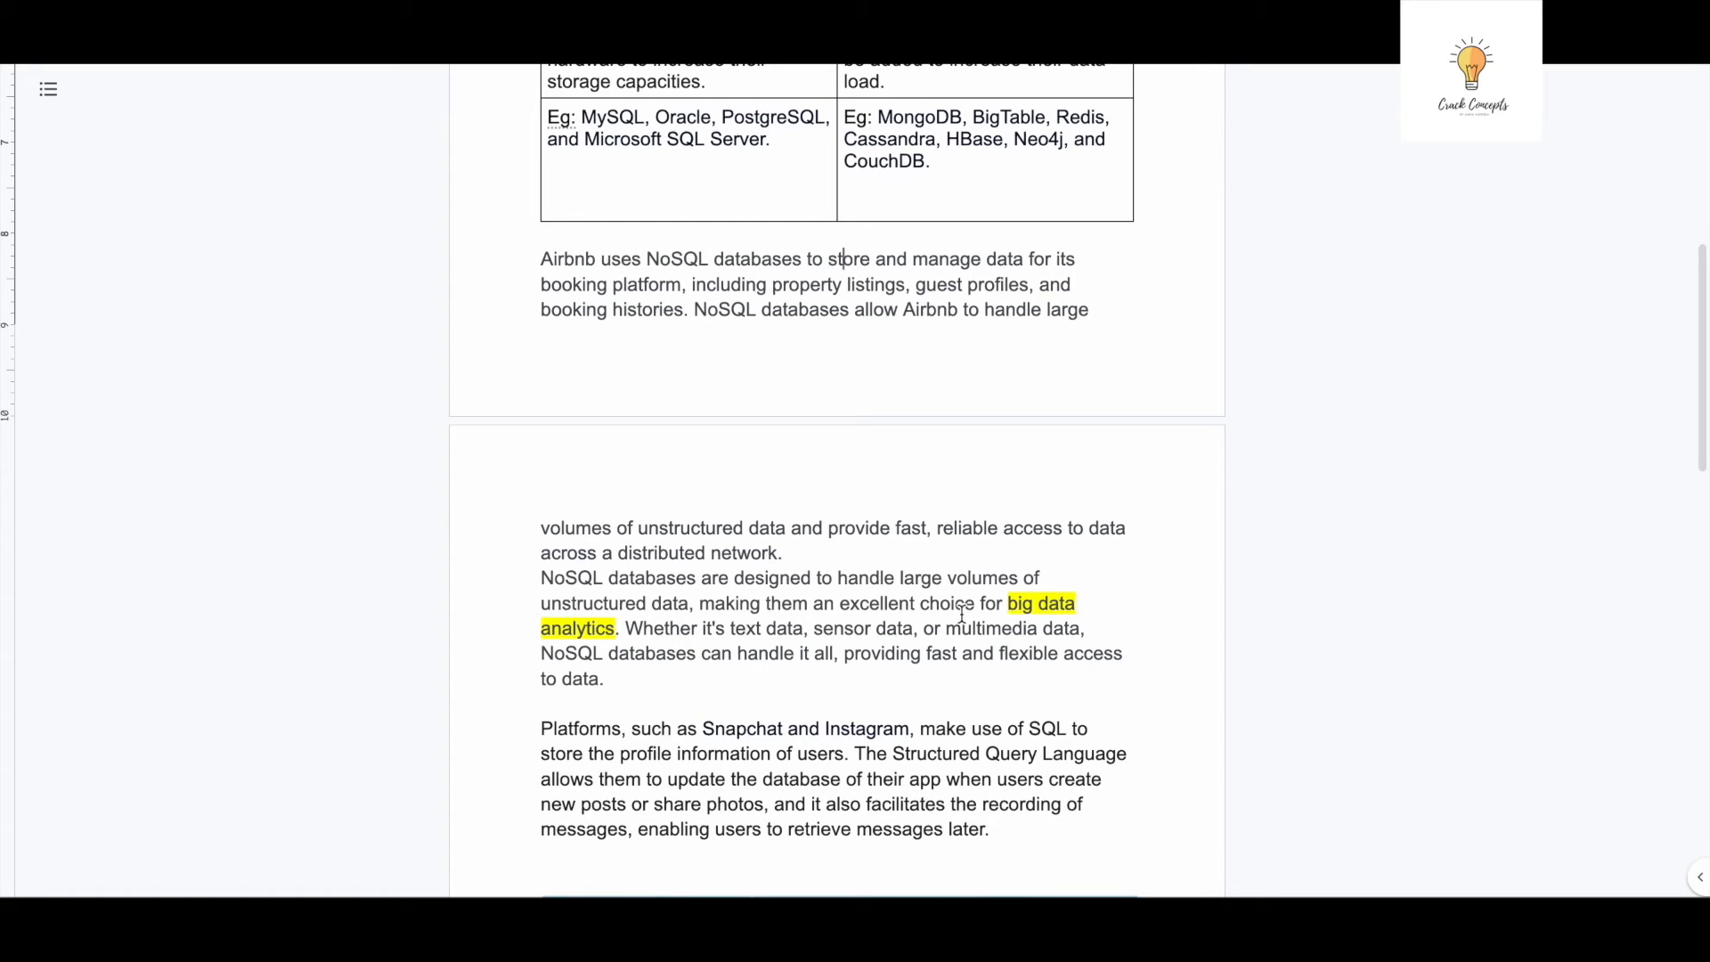
mouse_move(676, 747)
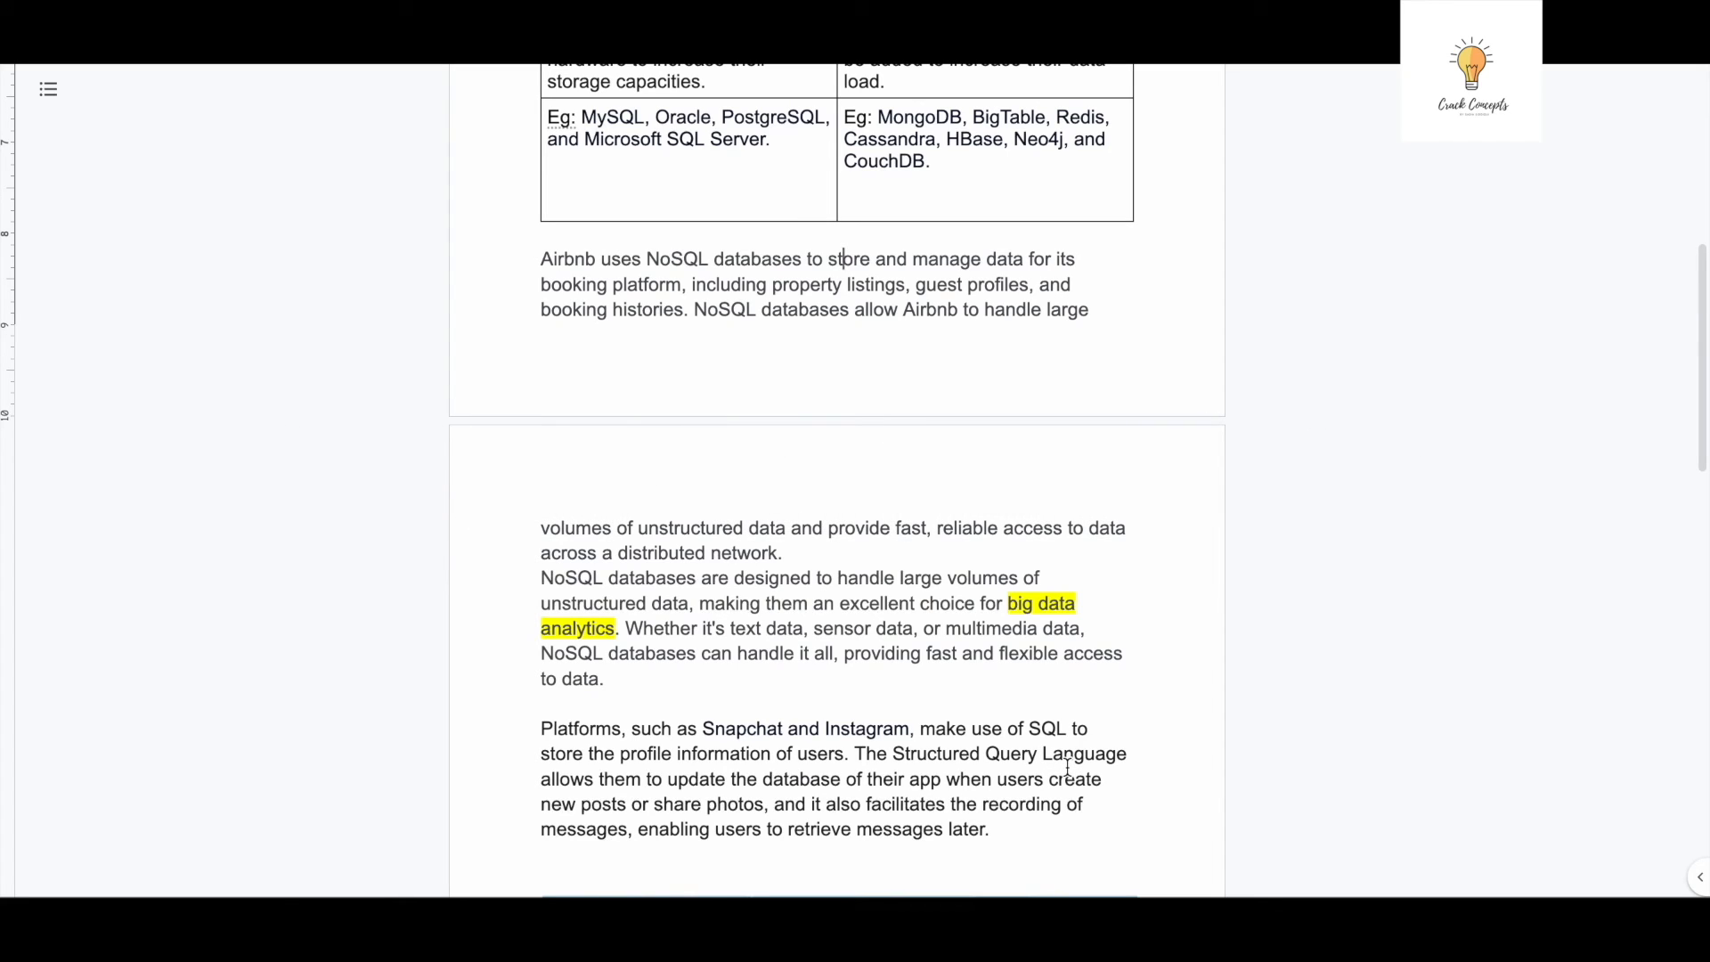
scroll(up, 3)
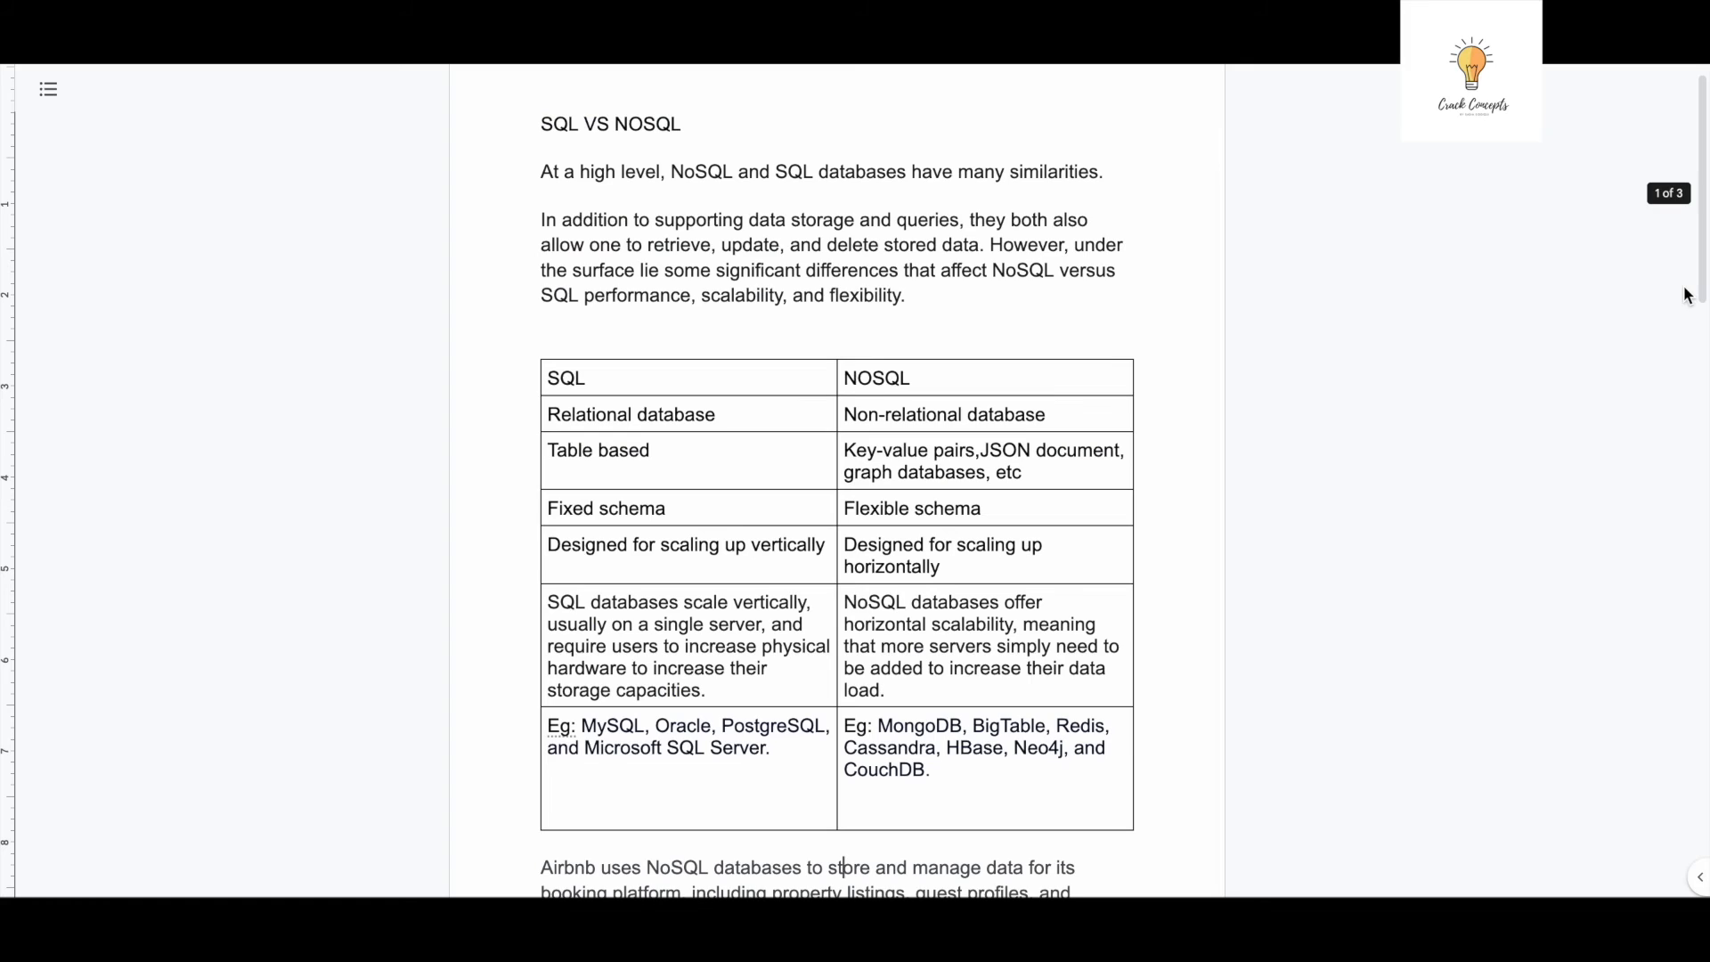